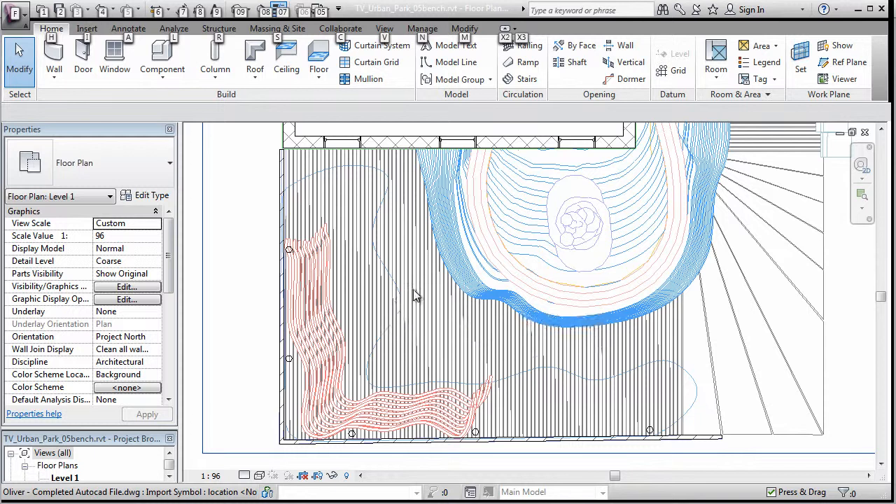
pyautogui.moveTo(368, 312)
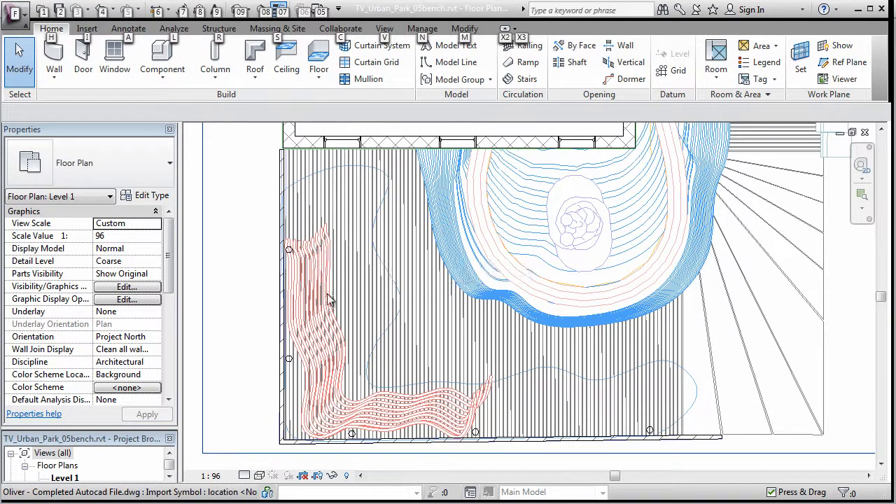
pyautogui.moveTo(307, 360)
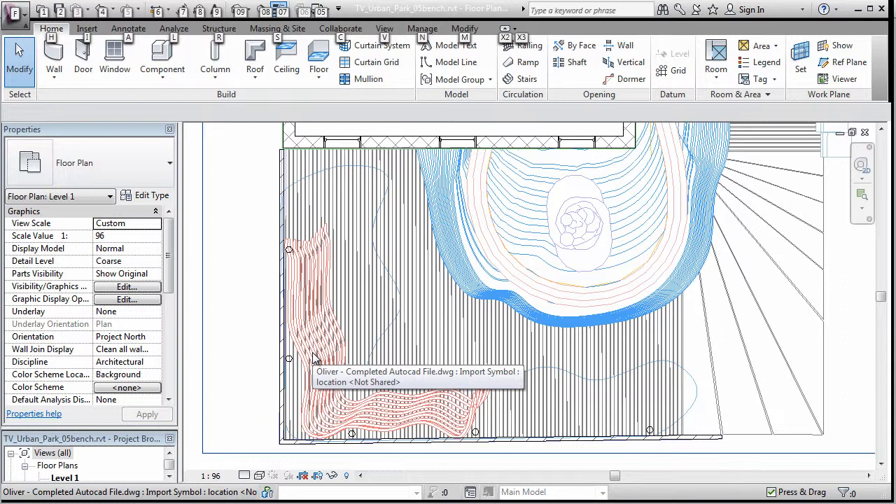
pyautogui.moveTo(370, 440)
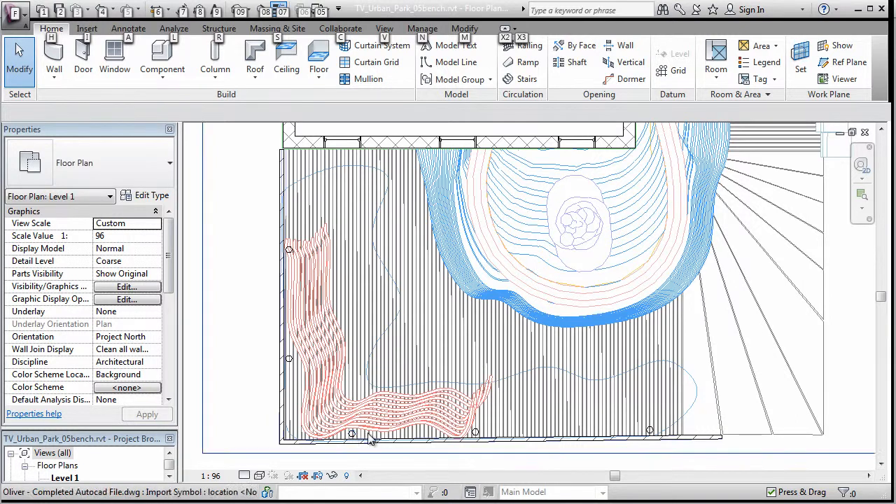
pyautogui.moveTo(370, 443)
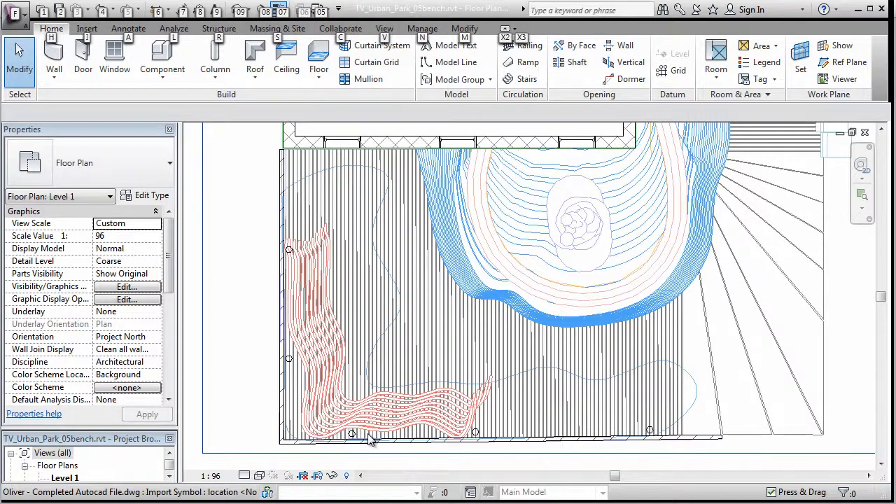
pyautogui.moveTo(287, 360)
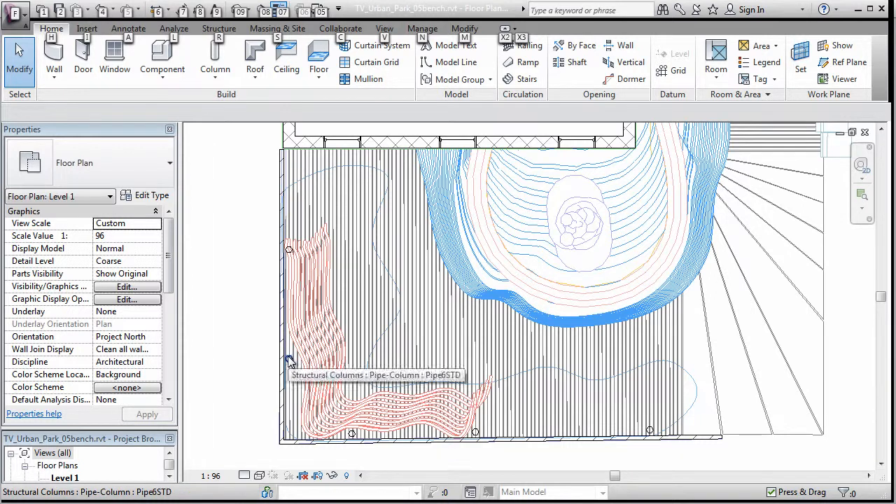
pyautogui.moveTo(343, 363)
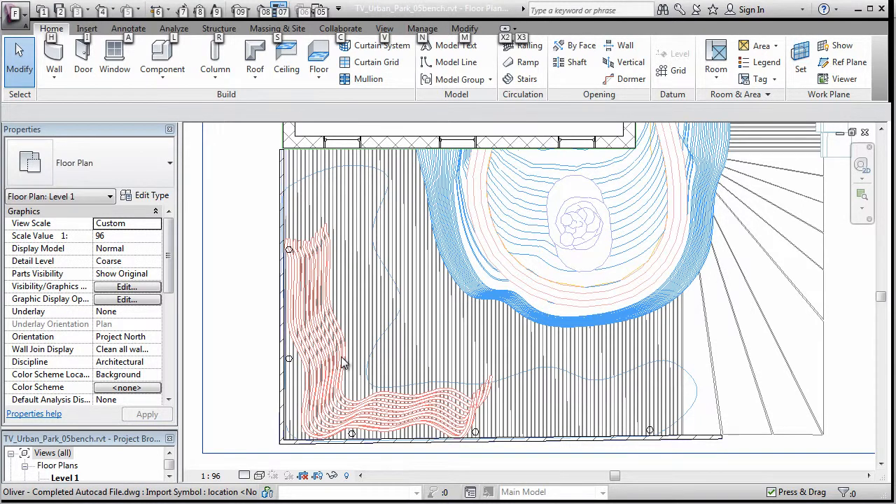
pyautogui.moveTo(336, 361)
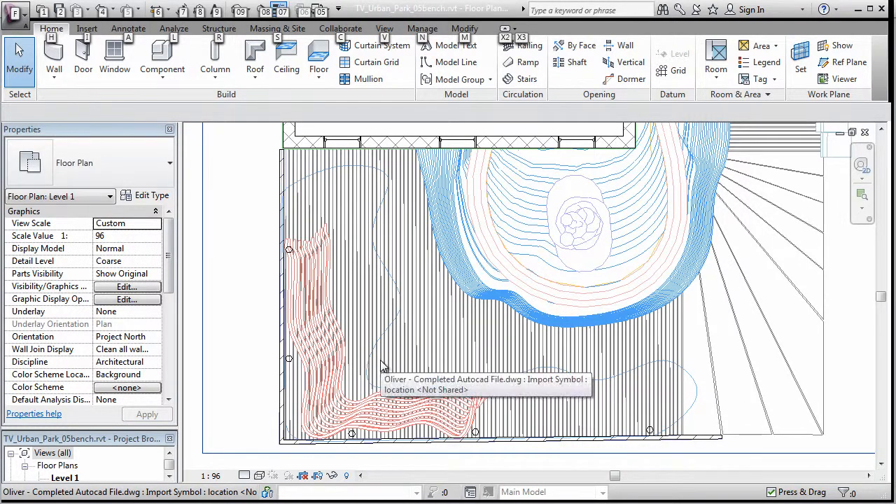
pyautogui.moveTo(393, 357)
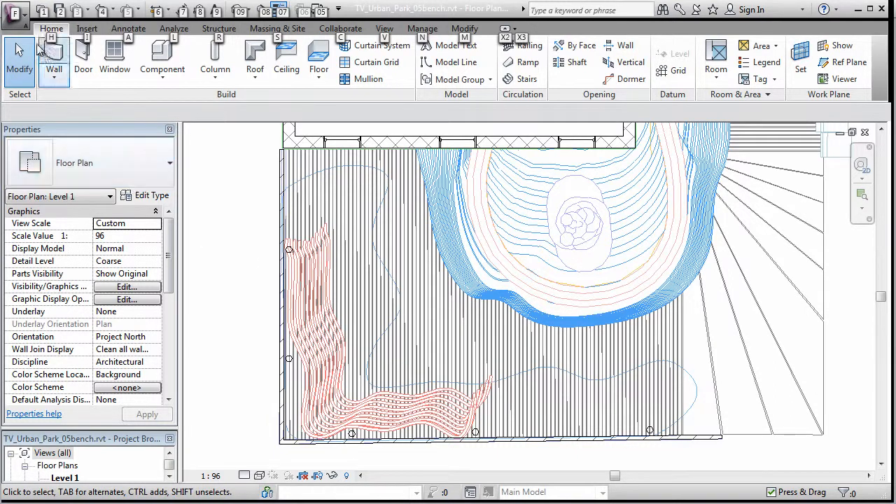
# Create a new family from the Generic Model.rft template.
pyautogui.click(14, 15)
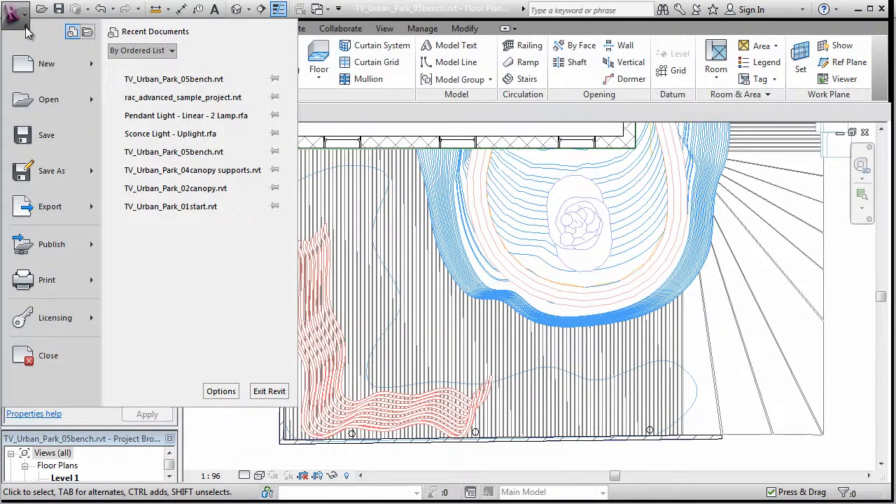
pyautogui.click(46, 64)
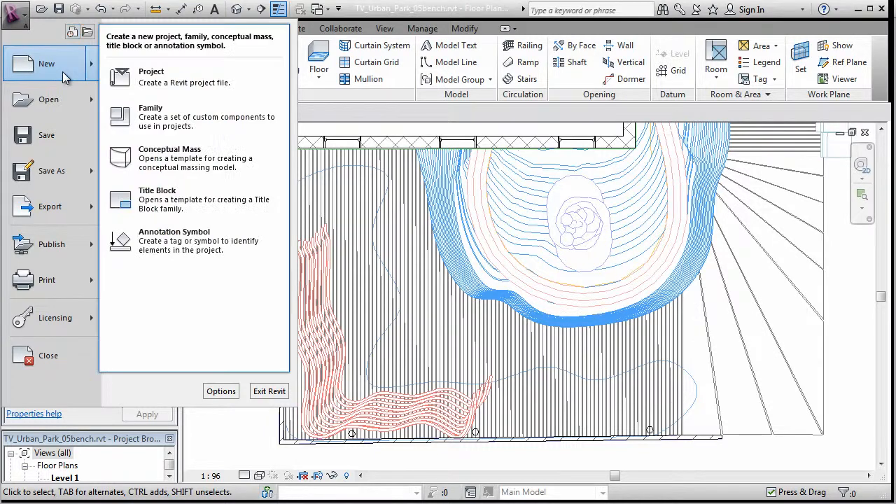
pyautogui.moveTo(172, 120)
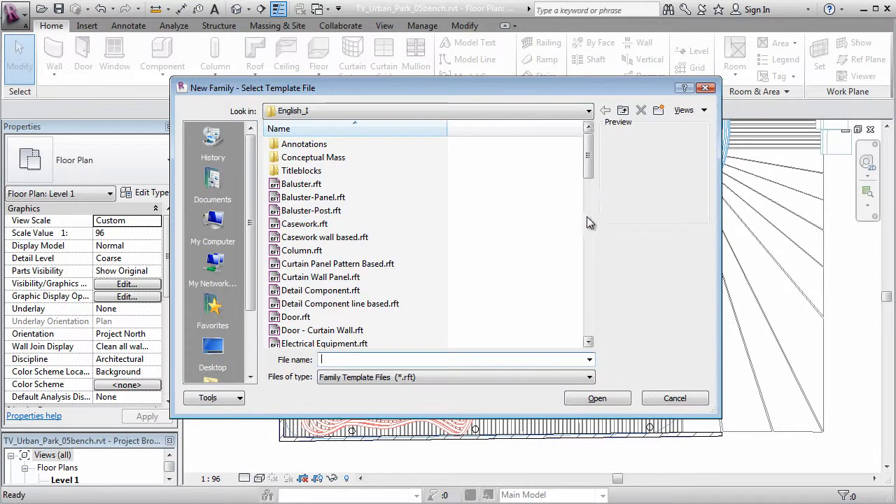
pyautogui.scroll(-3)
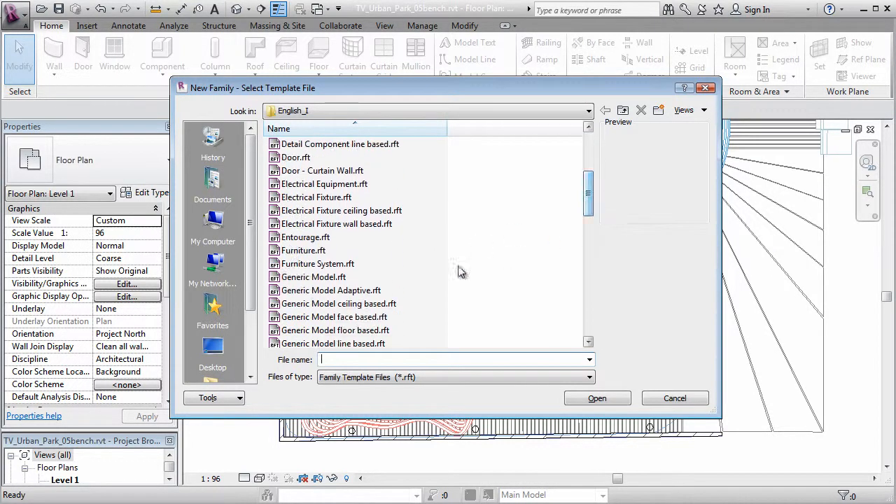
pyautogui.click(314, 276)
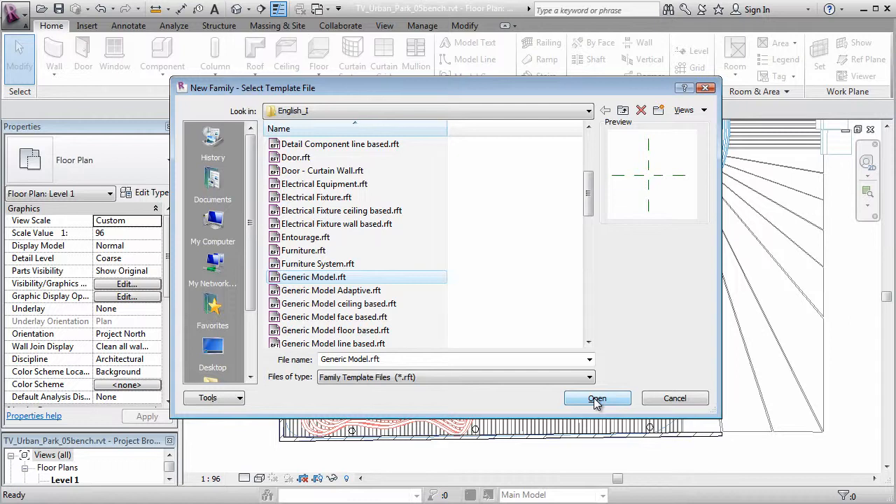
pyautogui.click(598, 398)
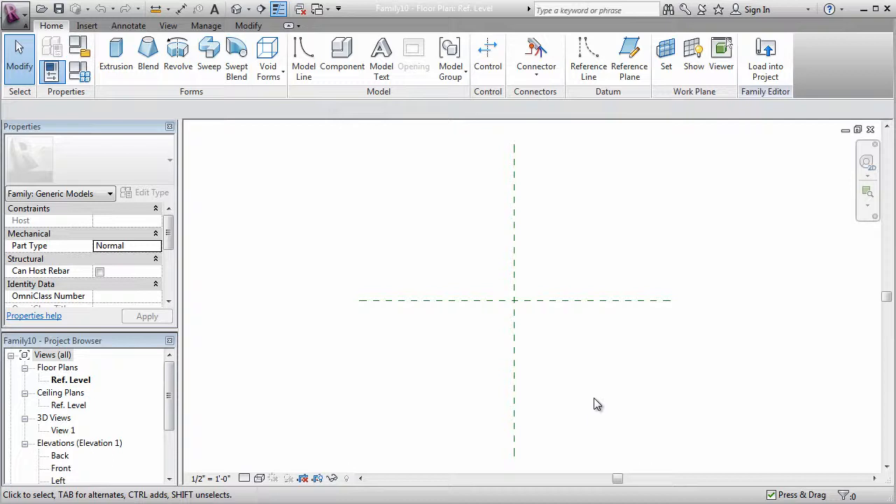
pyautogui.moveTo(589, 364)
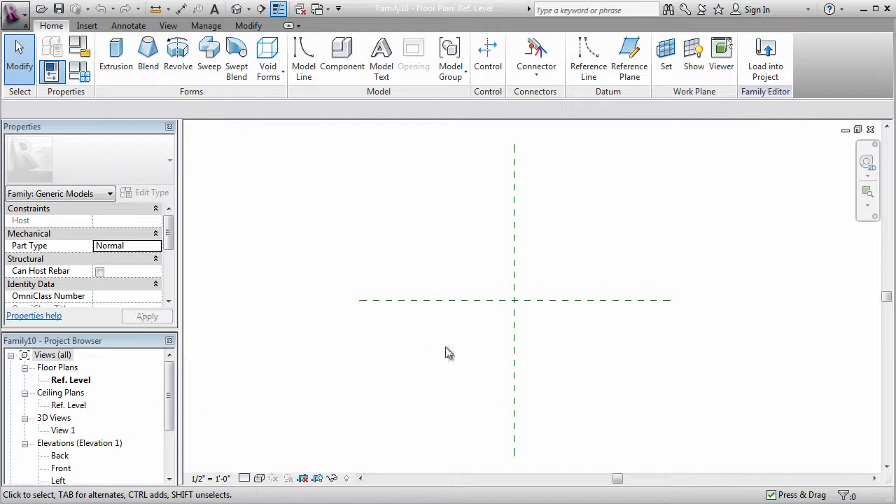
pyautogui.moveTo(515, 305)
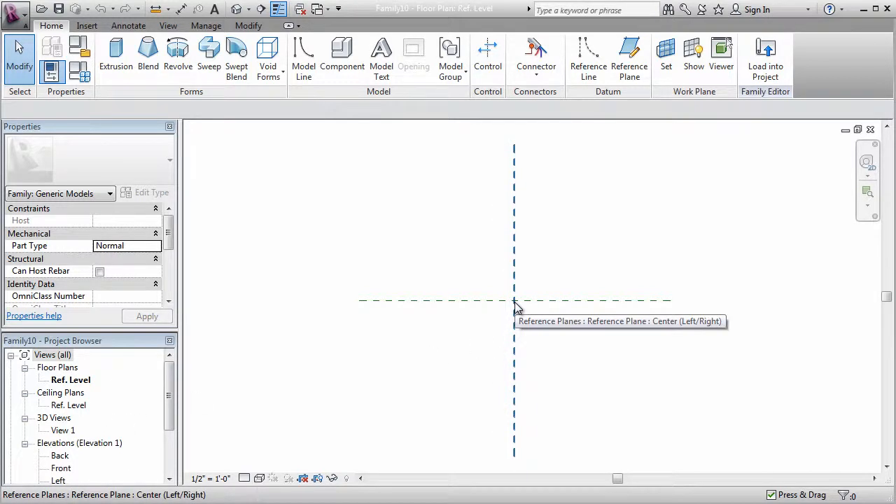
pyautogui.moveTo(370, 223)
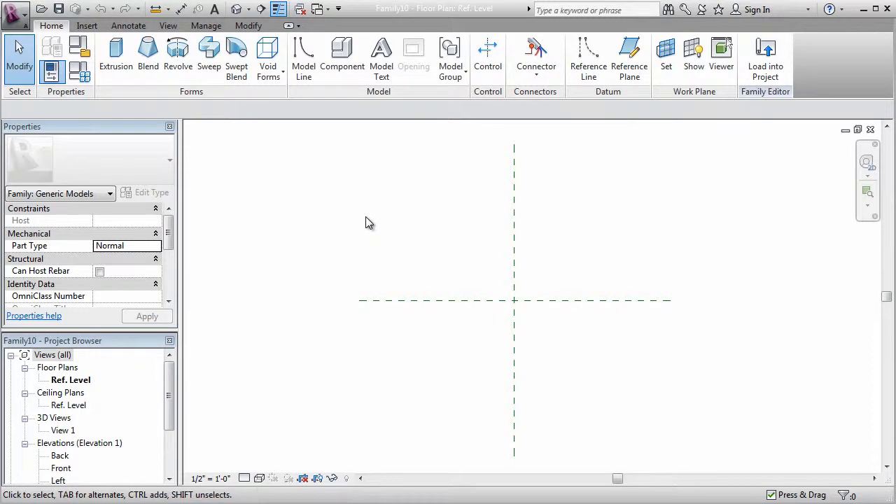
pyautogui.moveTo(341, 123)
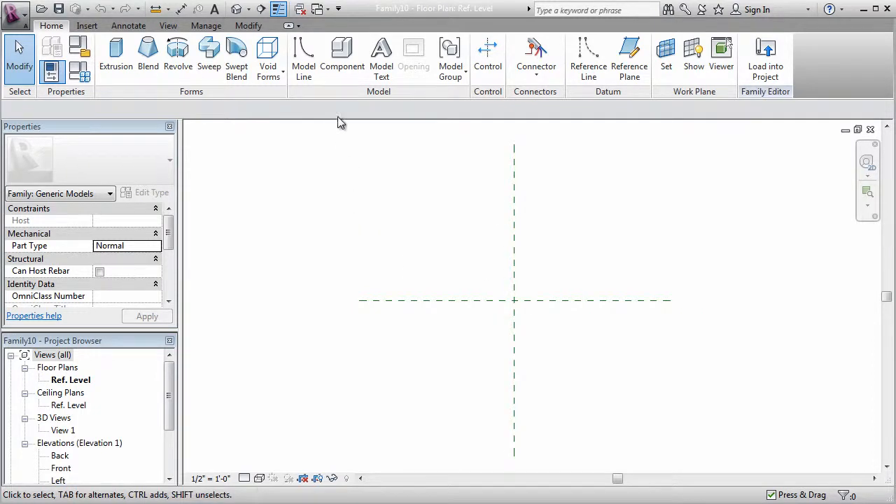
# Start the Component tool in the Ref. Level plan to trigger the load-family prompt.
pyautogui.click(343, 53)
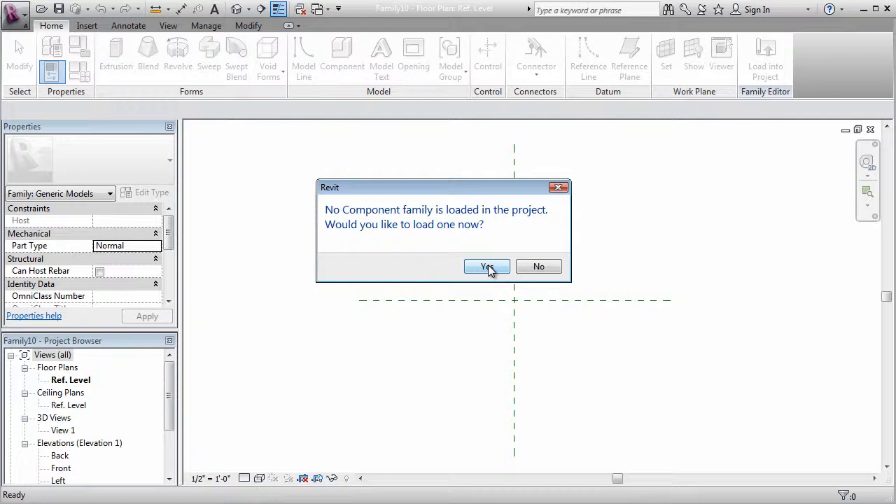
# Load Pipe-Column.rfa from Structural > Columns > Steel with the Pipe6STD type.
pyautogui.click(486, 267)
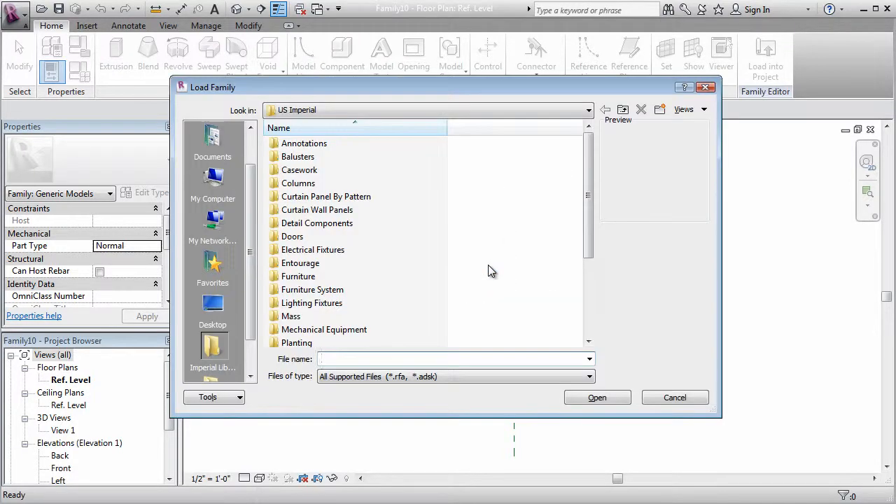
pyautogui.scroll(-3)
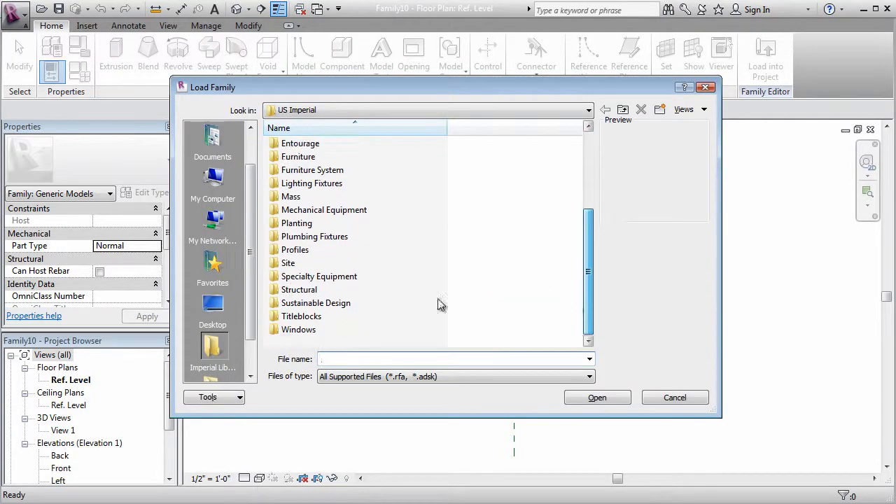
pyautogui.doubleClick(300, 289)
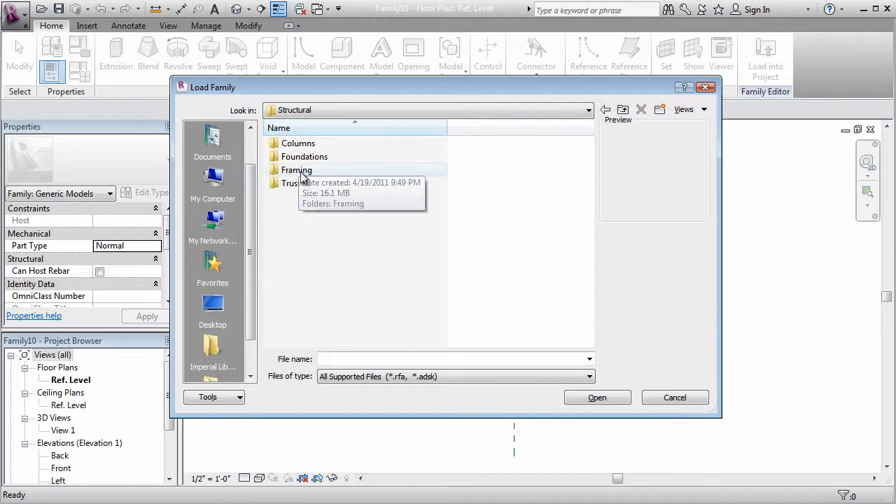
pyautogui.doubleClick(299, 143)
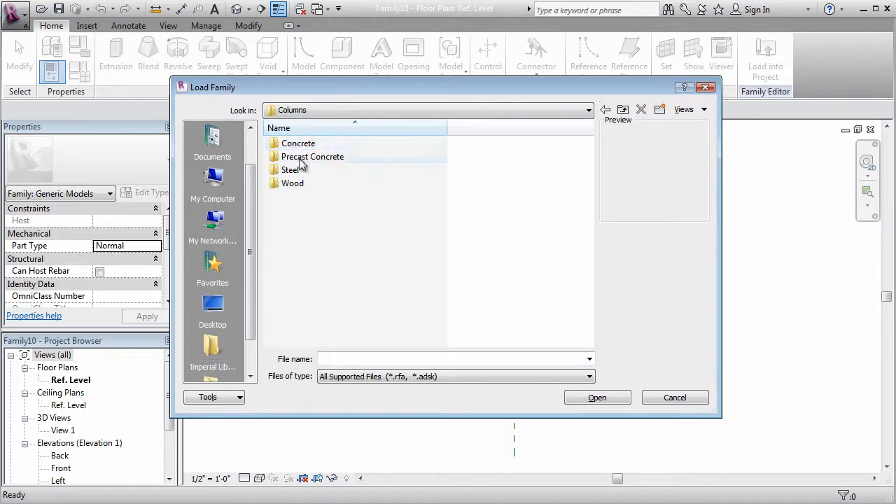
pyautogui.doubleClick(290, 170)
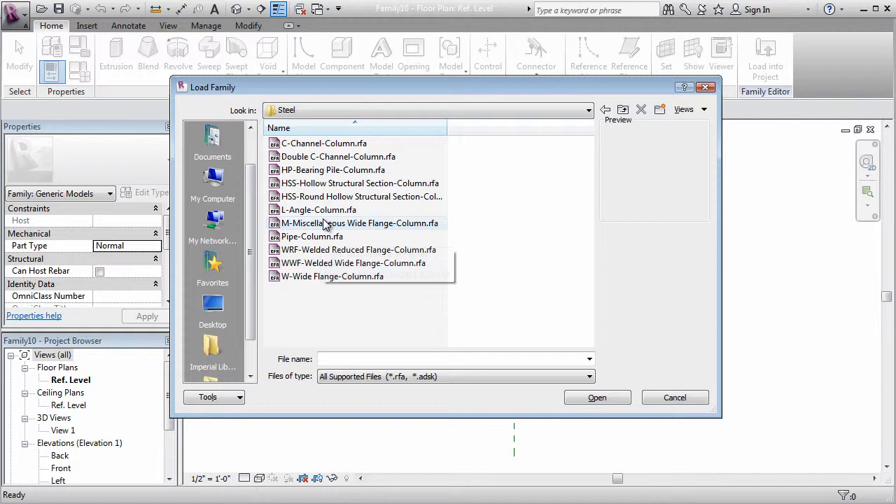
pyautogui.click(312, 236)
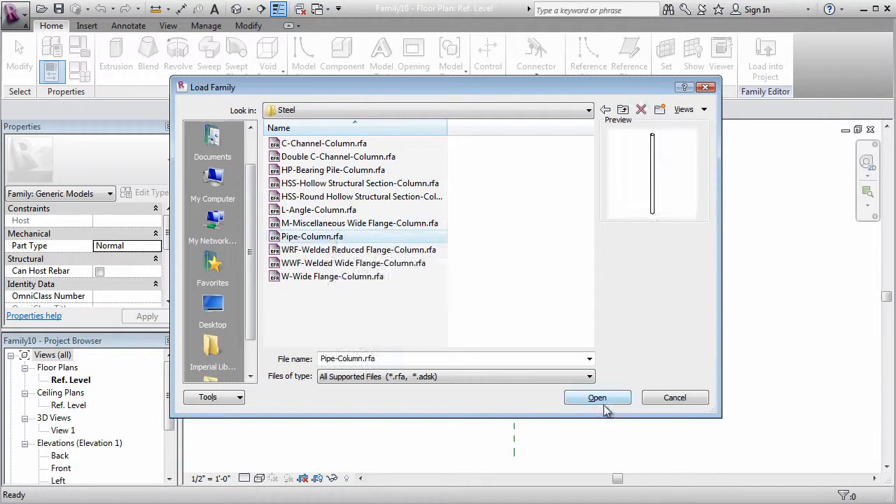
pyautogui.click(598, 397)
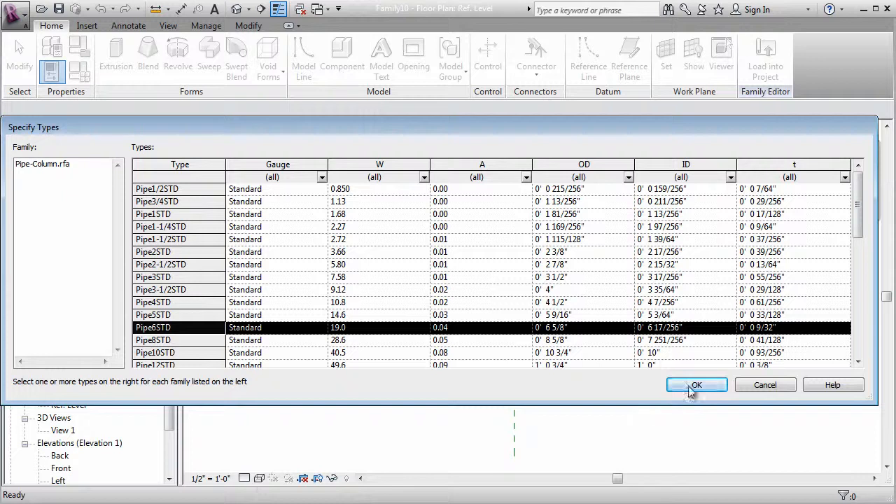
pyautogui.click(696, 385)
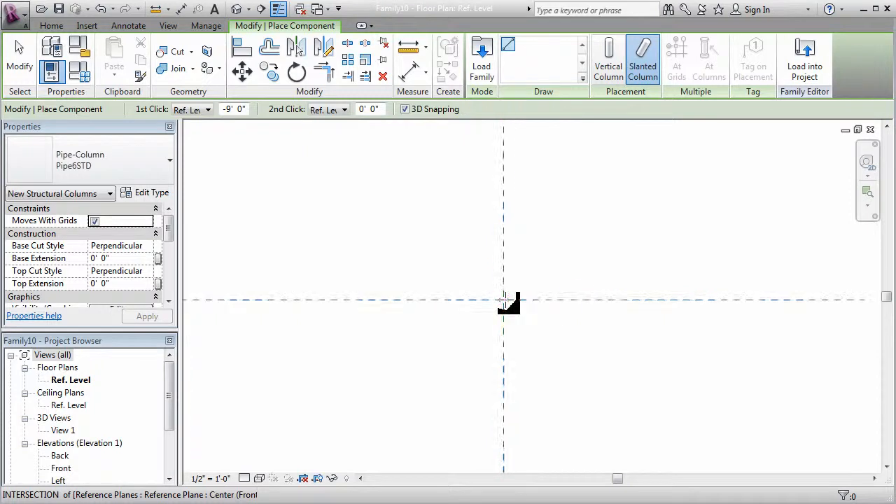
# Place the Pipe6STD column at the reference plane intersection and view it in 3D.
pyautogui.click(503, 300)
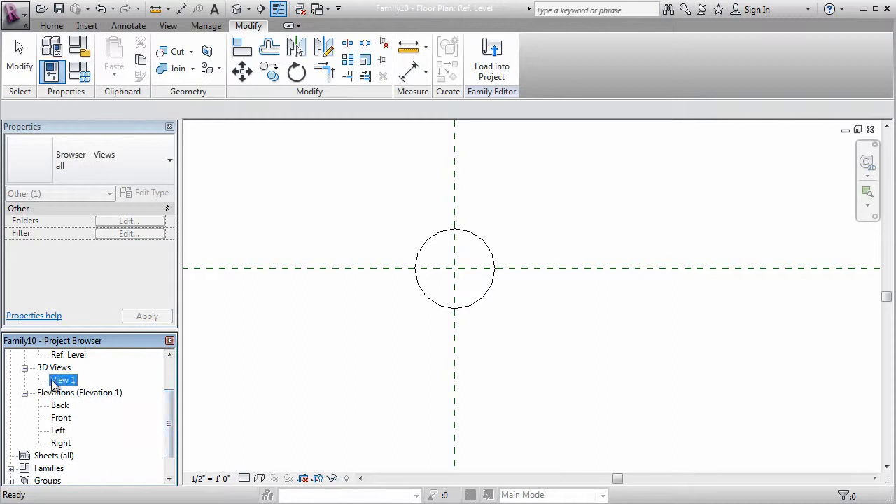
pyautogui.doubleClick(63, 380)
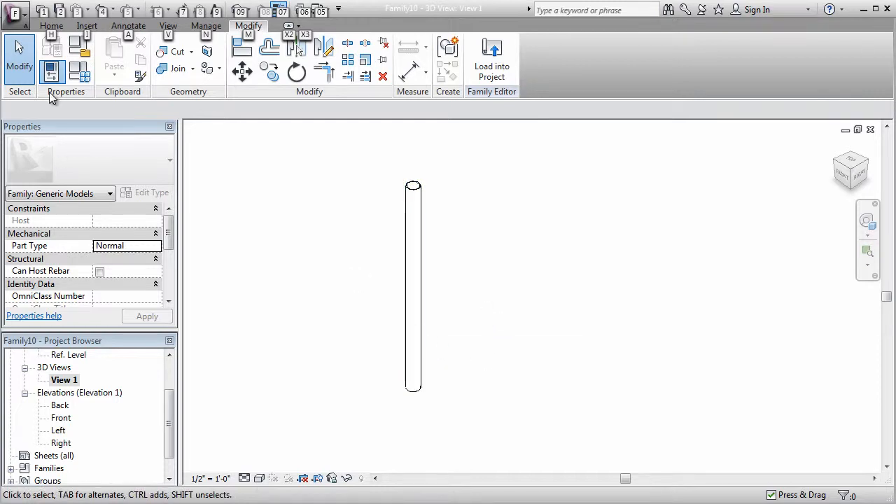
pyautogui.click(53, 26)
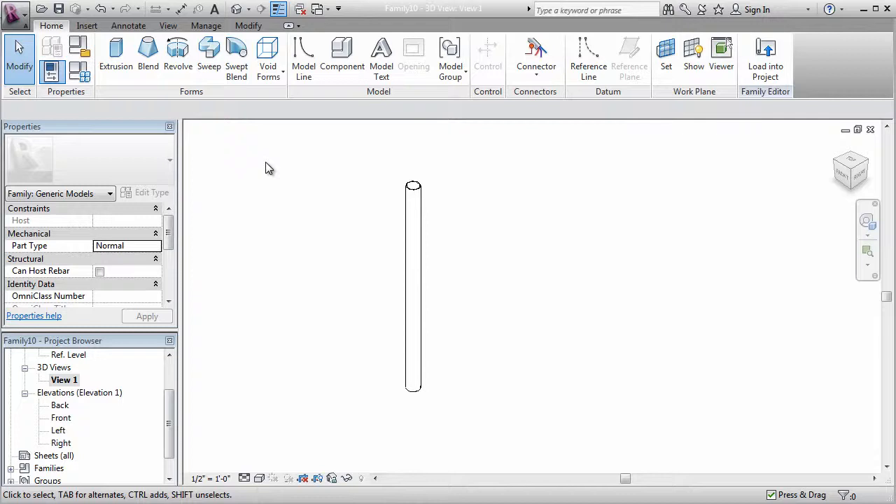
pyautogui.moveTo(281, 169)
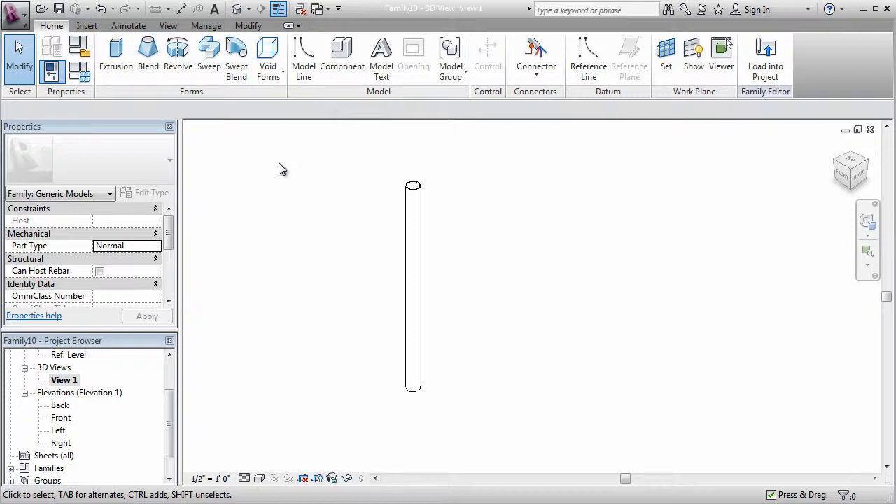
pyautogui.moveTo(432, 314)
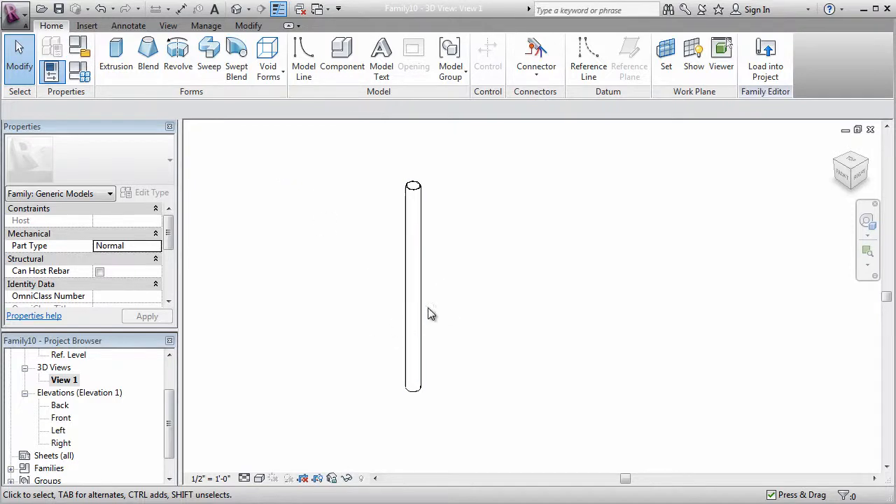
pyautogui.moveTo(302, 266)
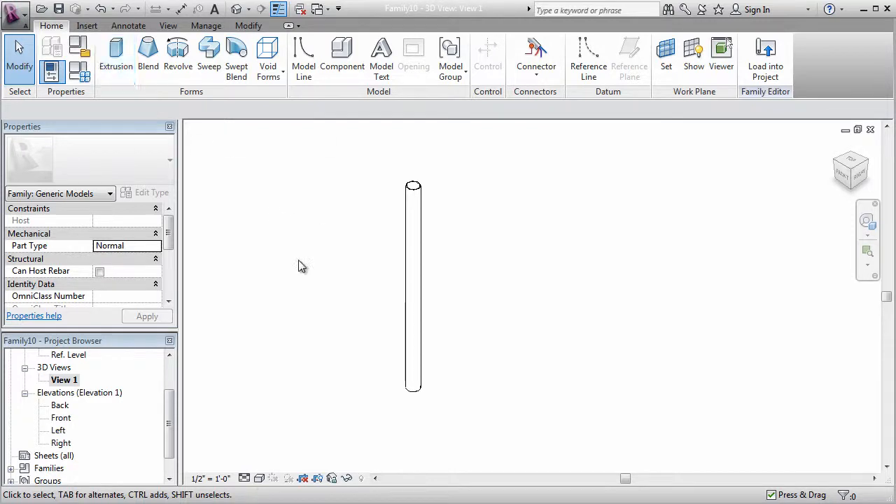
pyautogui.click(58, 417)
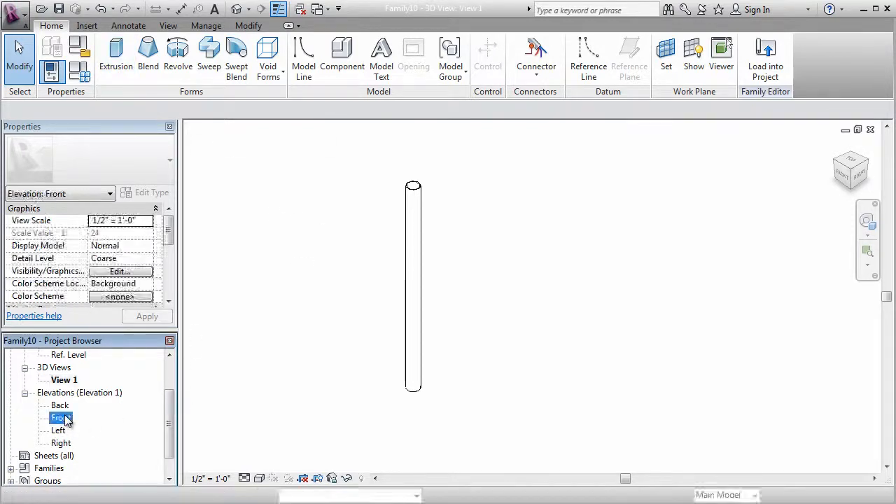
# In the Front elevation, set the column's Base Offset to 0 and Top Offset to 9'.
pyautogui.doubleClick(56, 417)
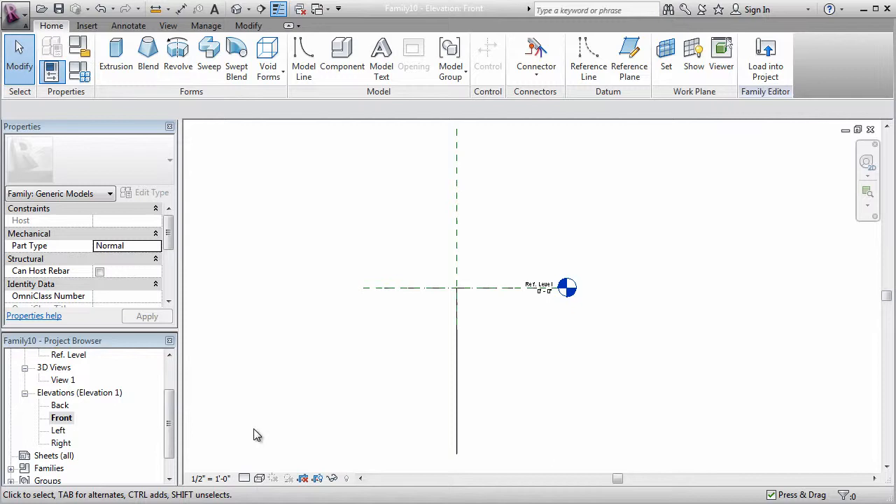
pyautogui.click(245, 479)
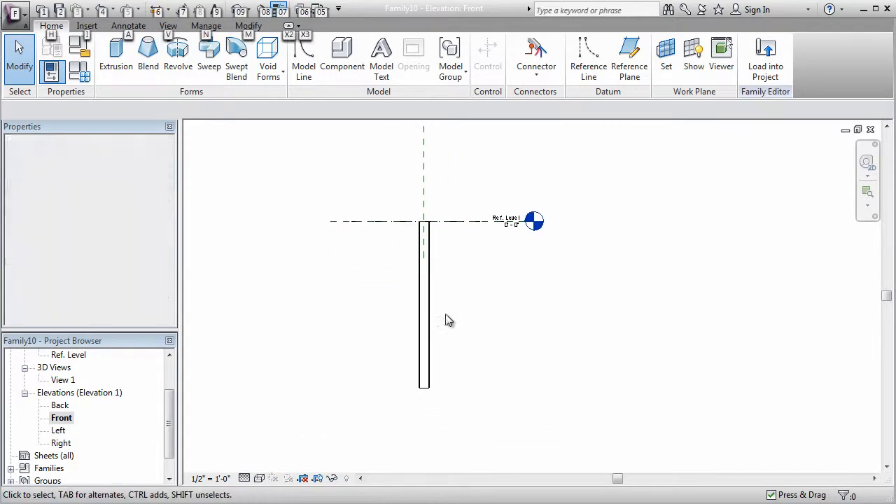
pyautogui.click(424, 315)
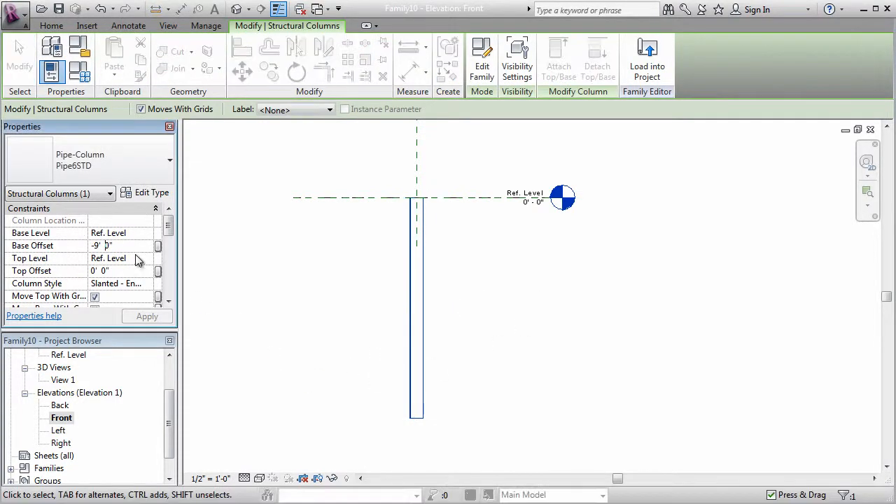
pyautogui.click(108, 245)
pyautogui.write('0')
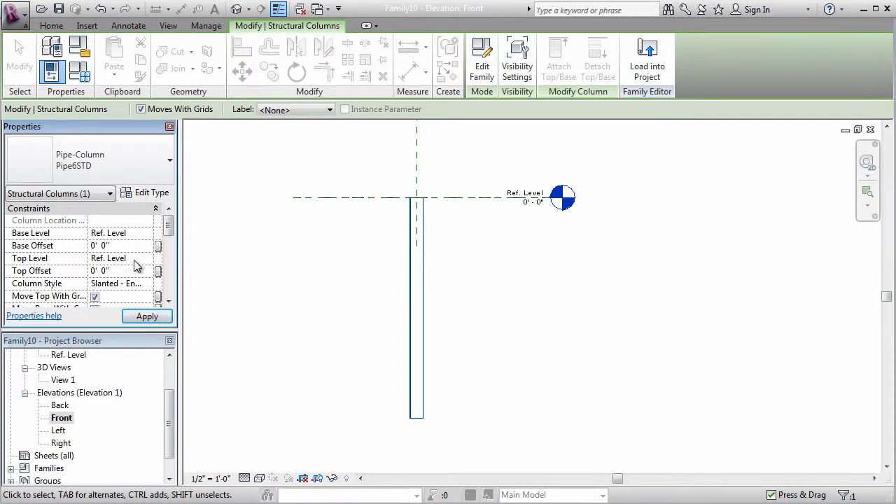
pyautogui.click(109, 270)
pyautogui.write('9')
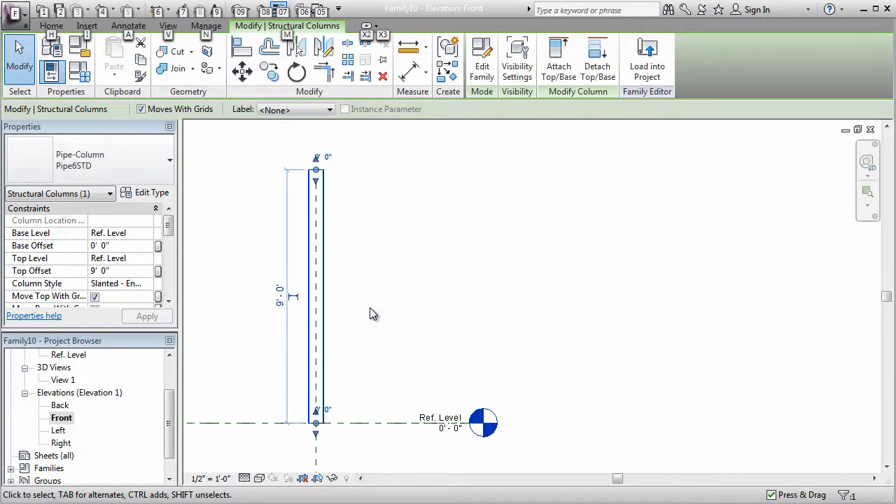
pyautogui.click(374, 314)
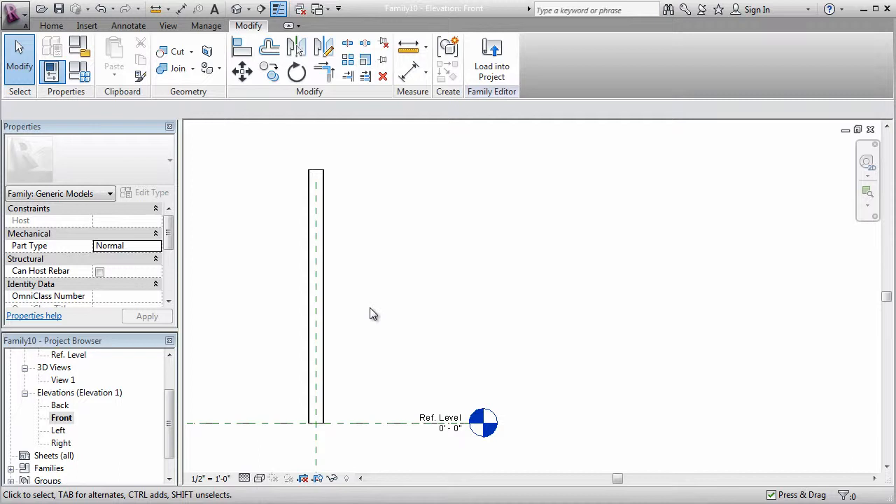
pyautogui.click(317, 343)
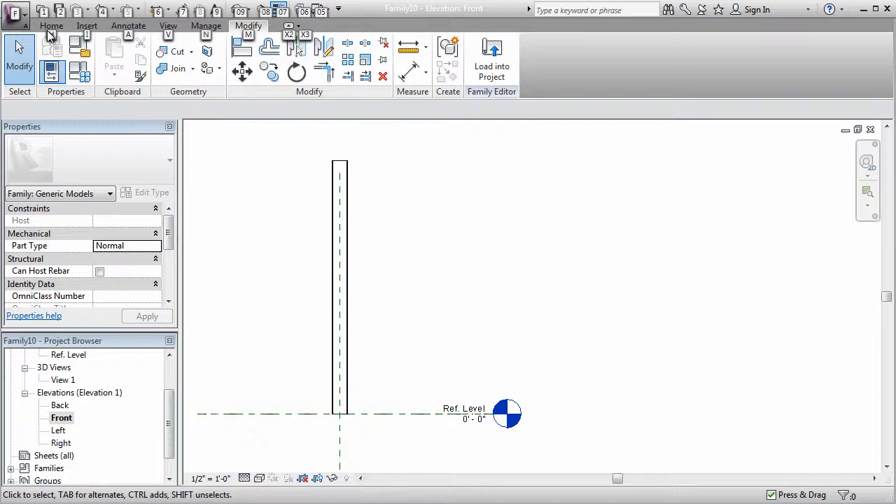
# Start a new extrusion sketch with the Rectangle draw tool.
pyautogui.click(51, 26)
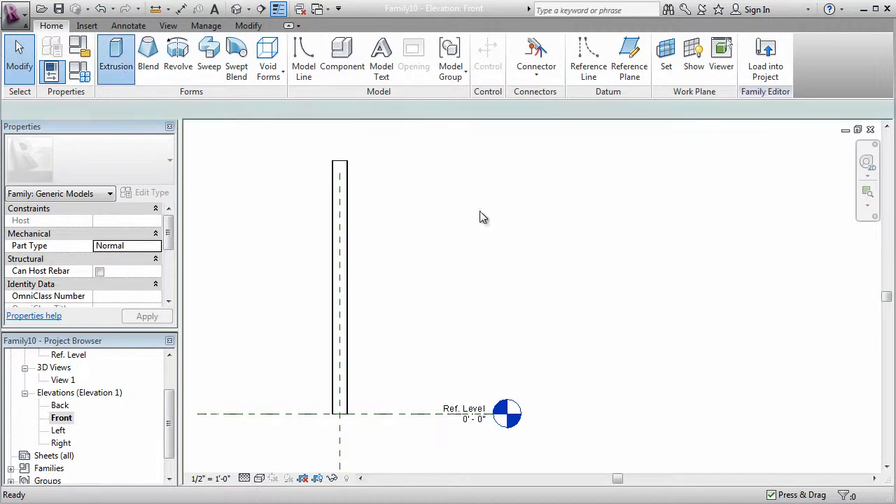
pyautogui.click(114, 56)
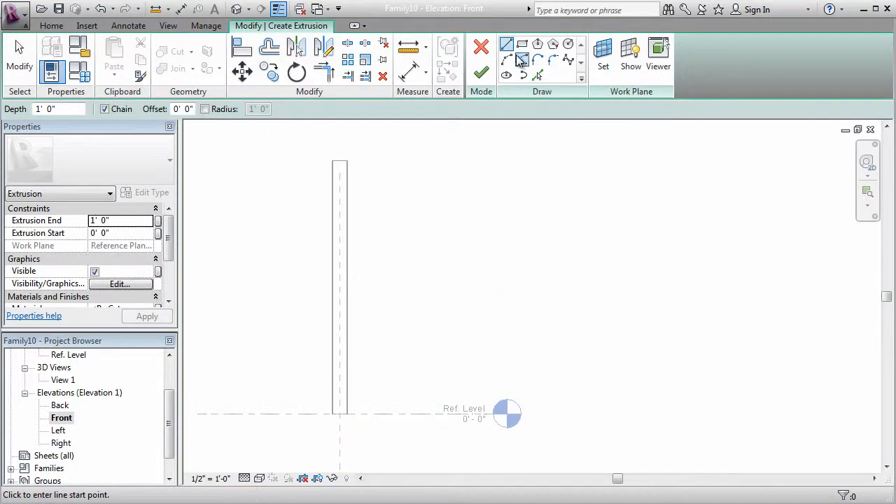
pyautogui.click(523, 44)
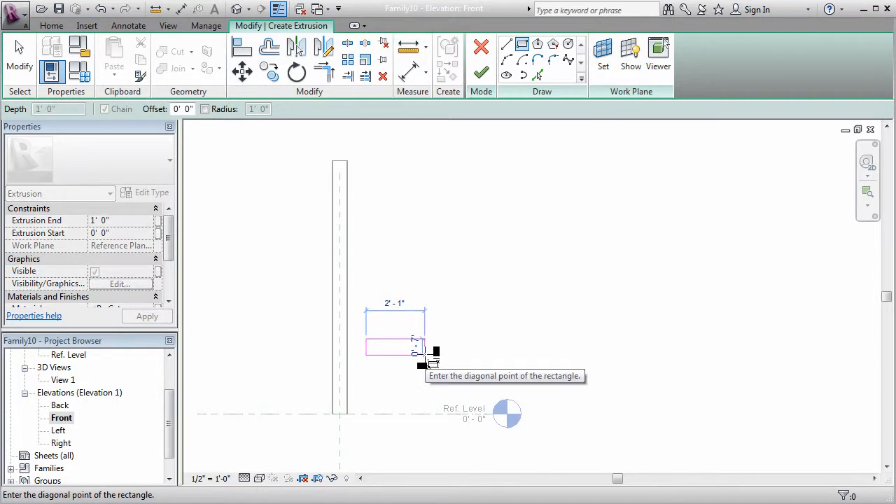
pyautogui.moveTo(424, 361)
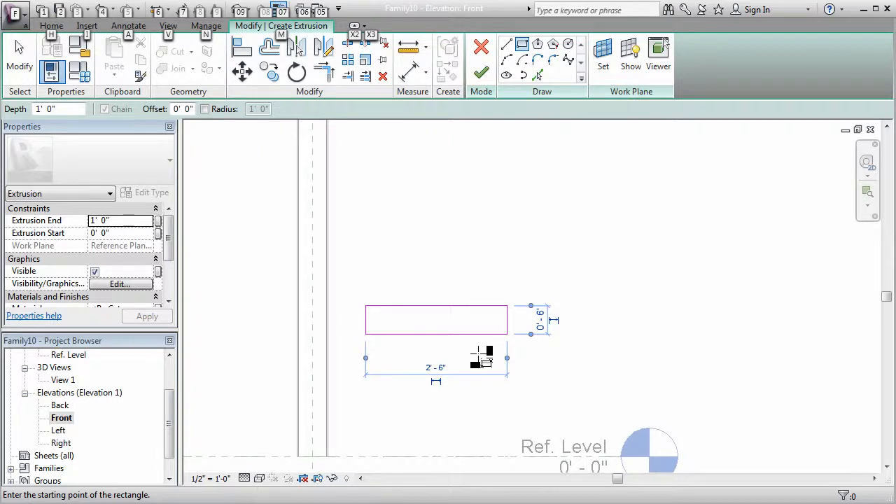
pyautogui.moveTo(525, 354)
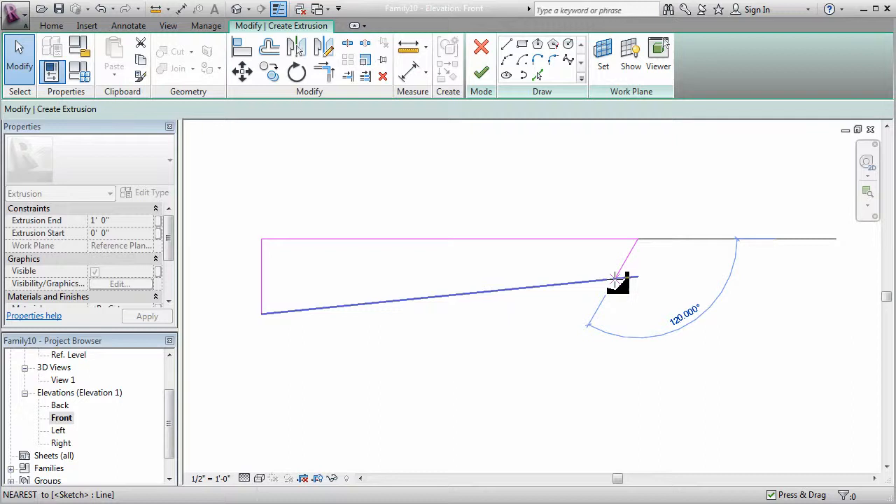
# Drag the angled end line's endpoint onto the sloping bottom edge.
pyautogui.click(613, 278)
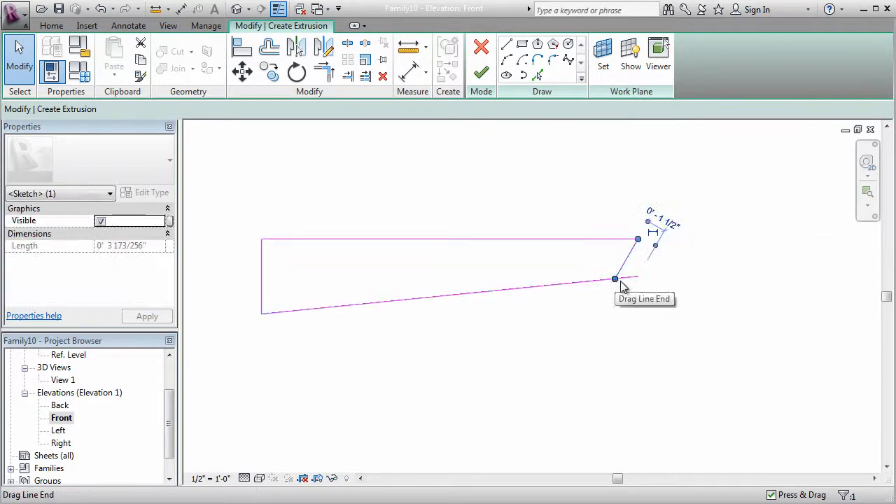
pyautogui.moveTo(615, 278); pyautogui.dragTo(637, 275)
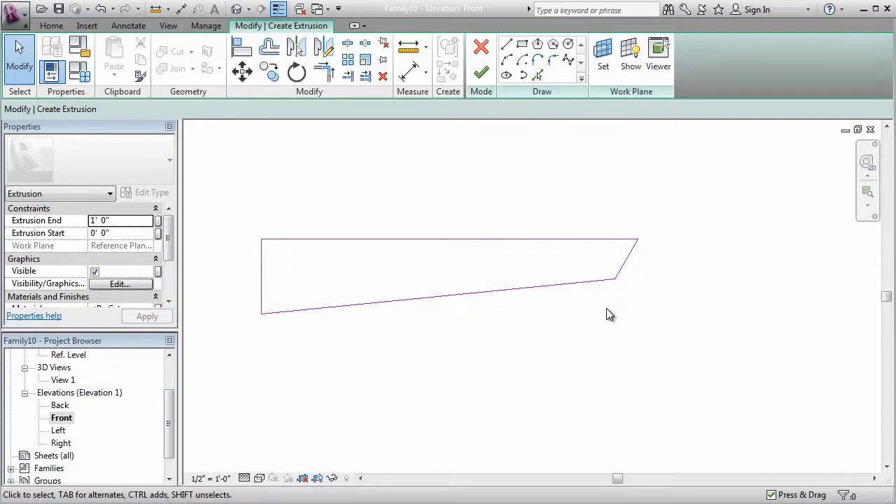
pyautogui.moveTo(525, 256)
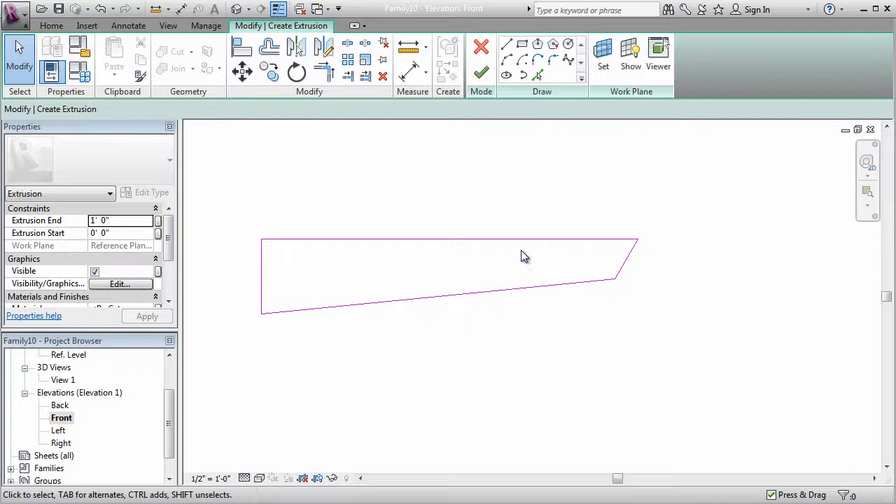
pyautogui.moveTo(272, 267)
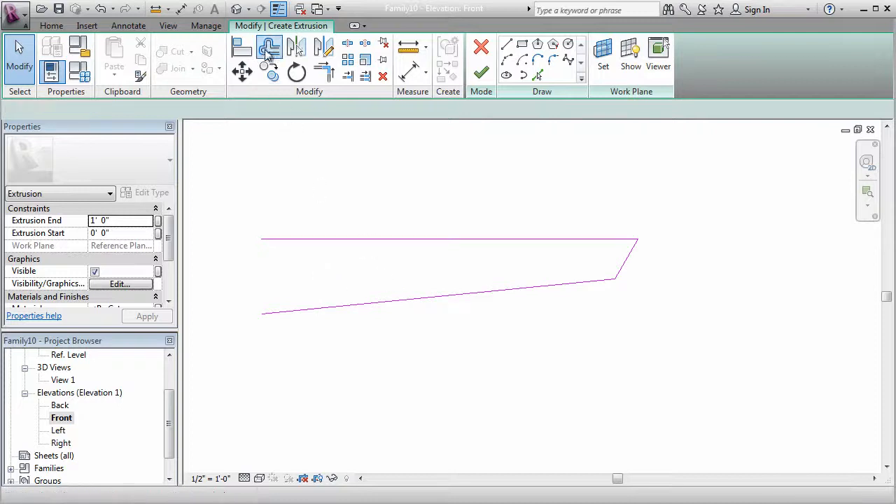
# Set up a numerical 3/8" offset for the sketch lines.
pyautogui.click(268, 50)
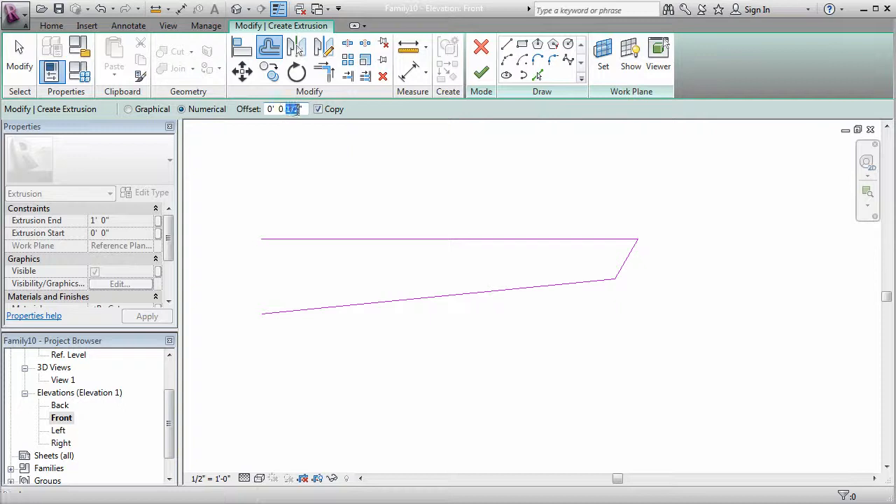
pyautogui.moveTo(308, 155)
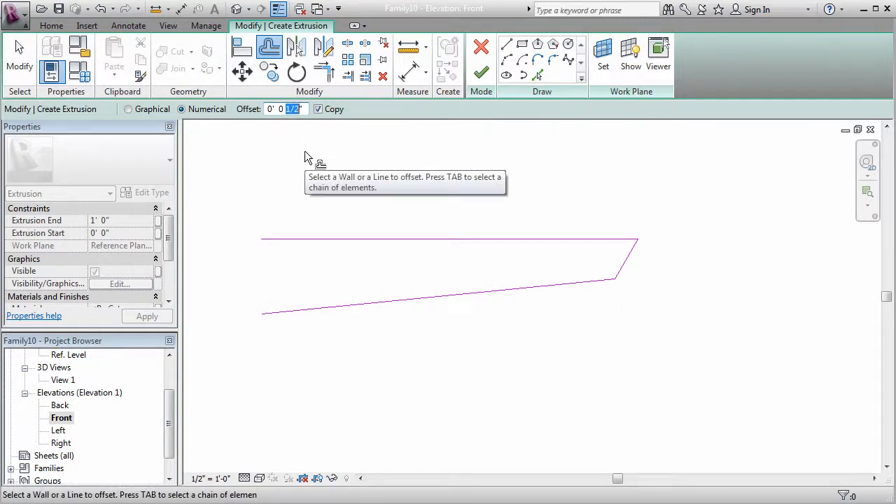
pyautogui.write('0\' 0 3/8"')
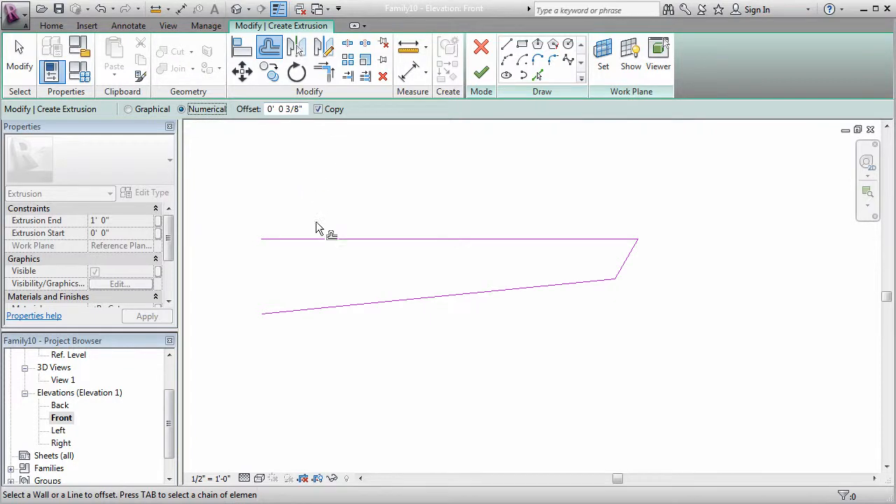
pyautogui.moveTo(318, 243)
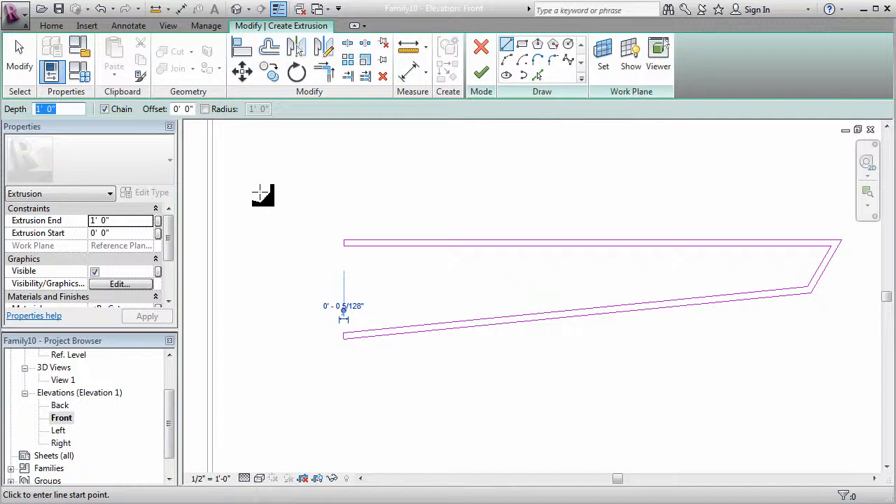
# Set the extrusion end to 2" and start to -2" in Properties.
pyautogui.write('4"')
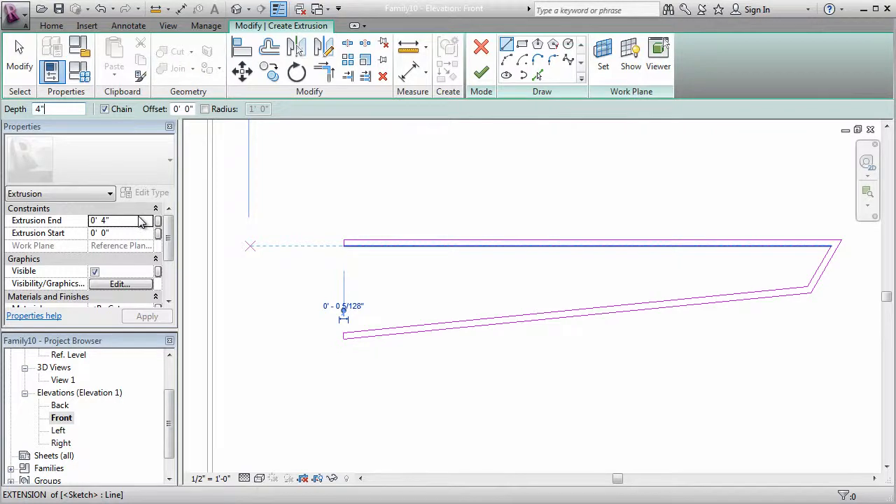
pyautogui.moveTo(114, 226)
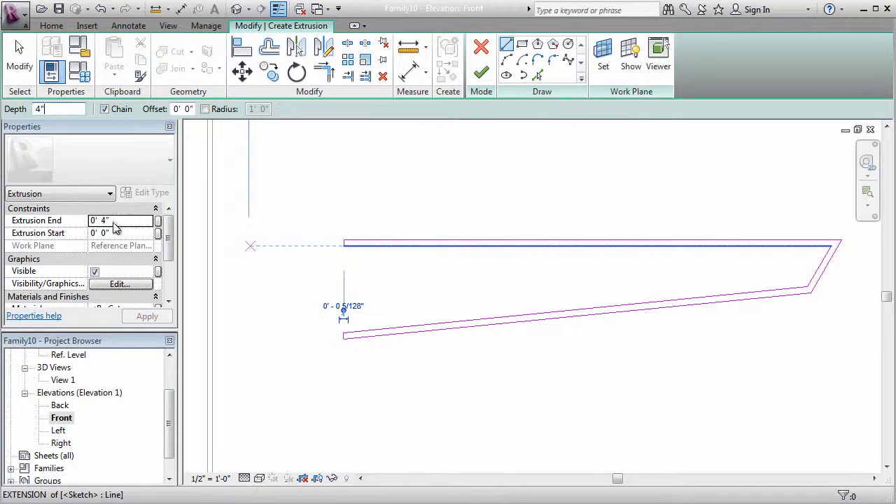
pyautogui.moveTo(135, 237)
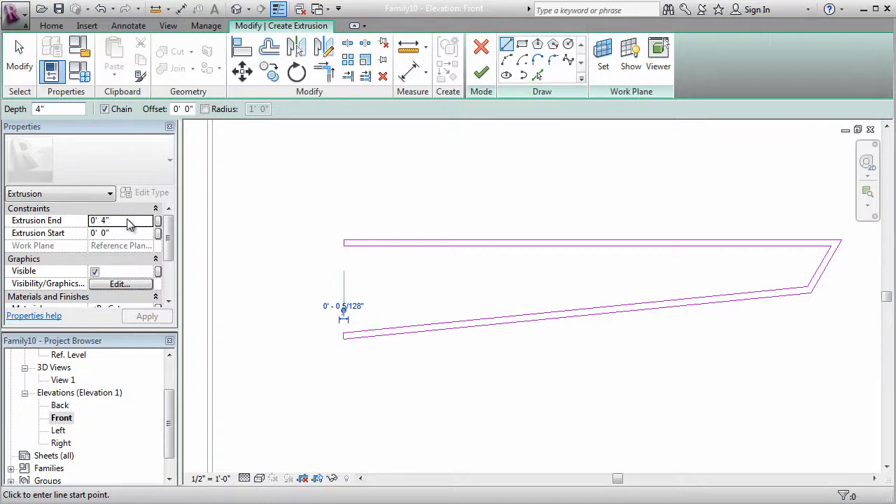
pyautogui.click(119, 220)
pyautogui.write('2')
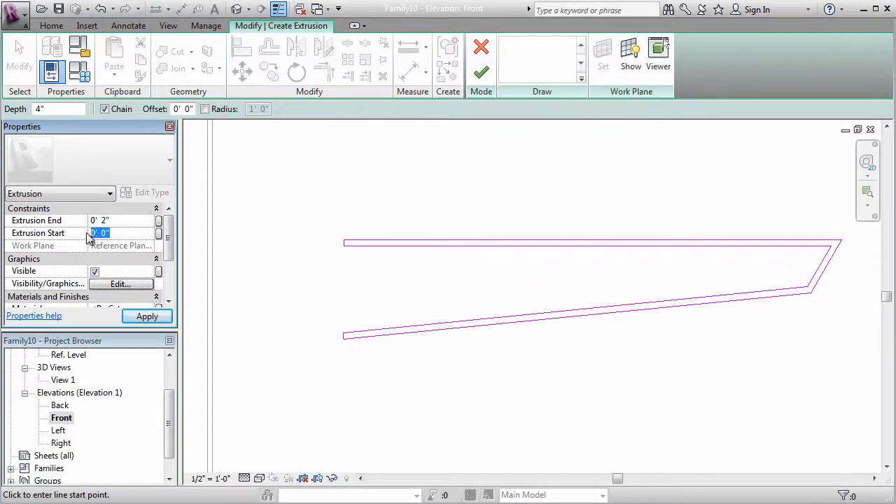
pyautogui.write('-2"')
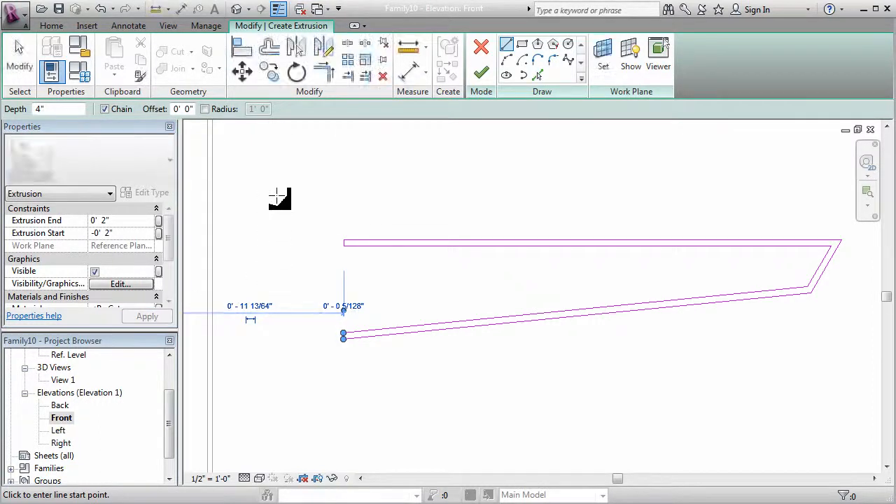
pyautogui.moveTo(69, 440)
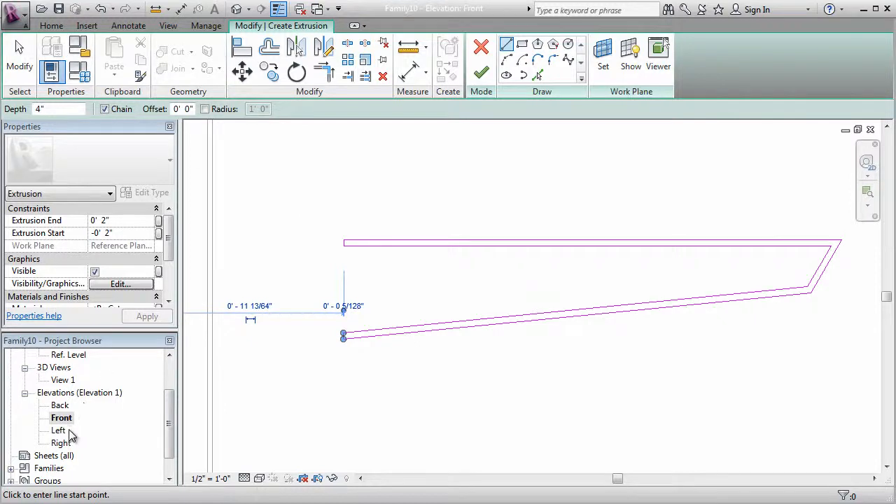
# Open 3D View 1 and finish the bracket extrusion with Finish Edit Mode.
pyautogui.doubleClick(63, 380)
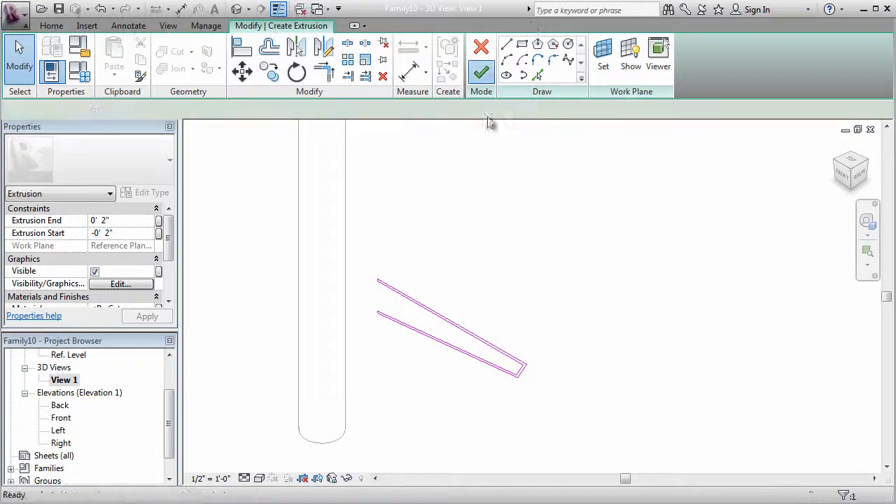
pyautogui.click(480, 73)
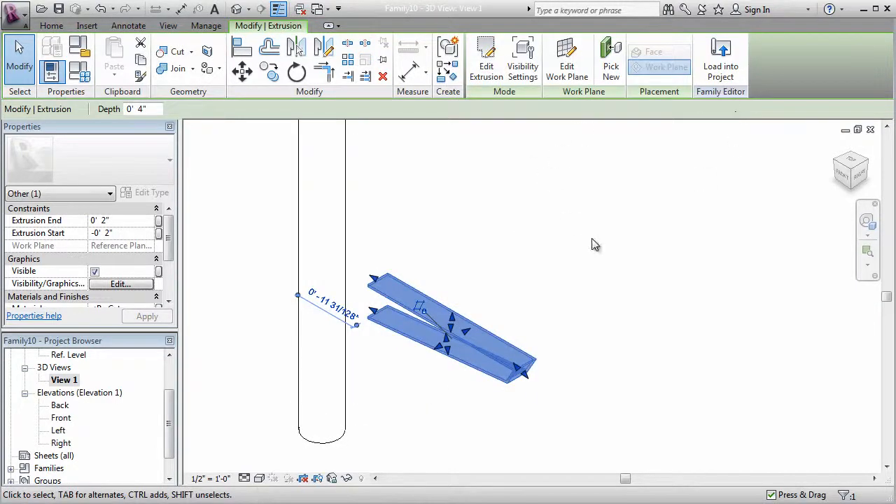